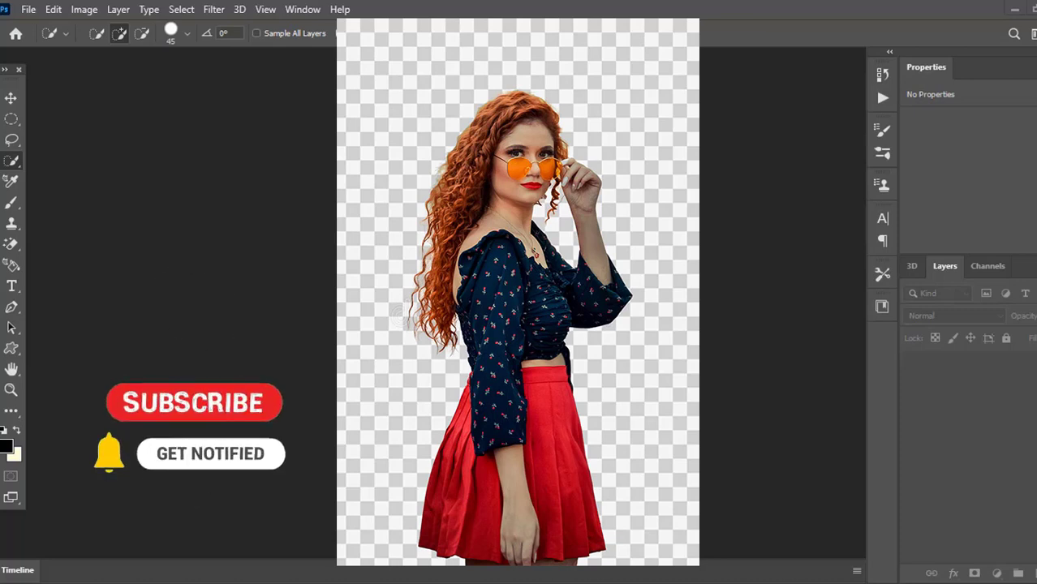
Browse to Desktop > HAIR IMAGES and select the woman photo JPG for opening.
left_click(193, 403)
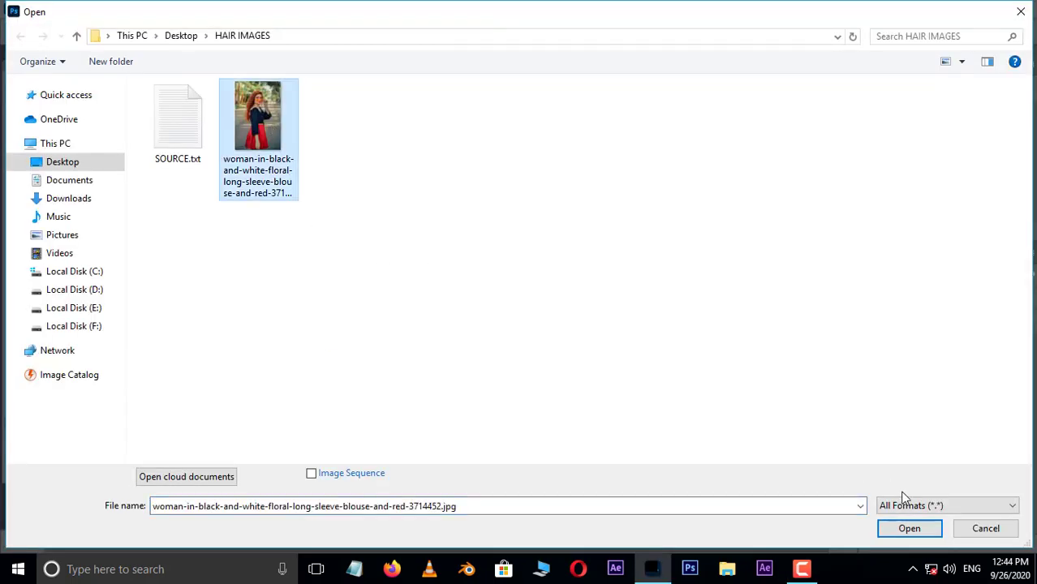
Open the woman photo and enter the Select and Mask workspace with the Quick Selection tool.
left_click(909, 529)
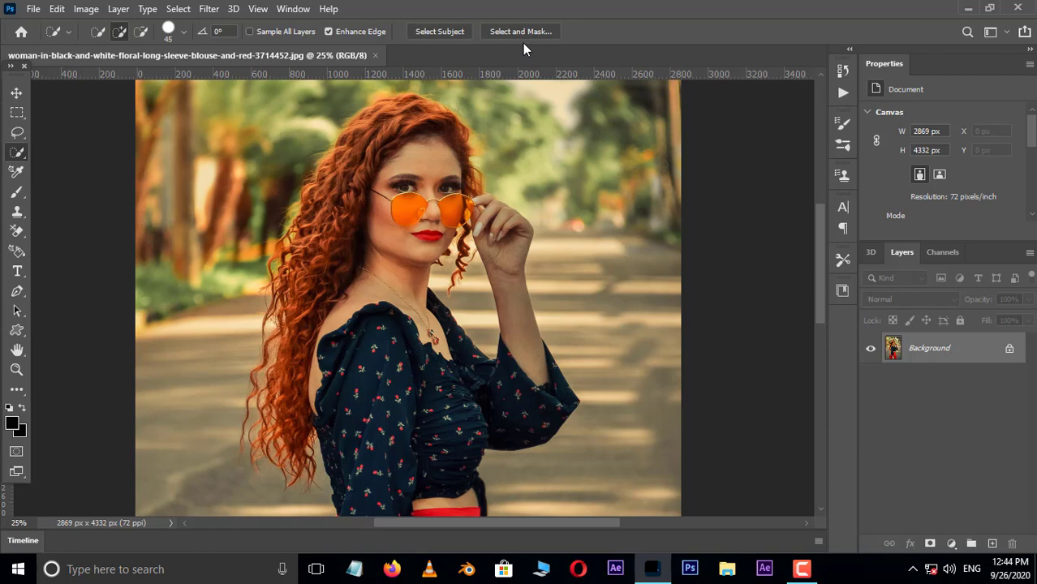
left_click(520, 31)
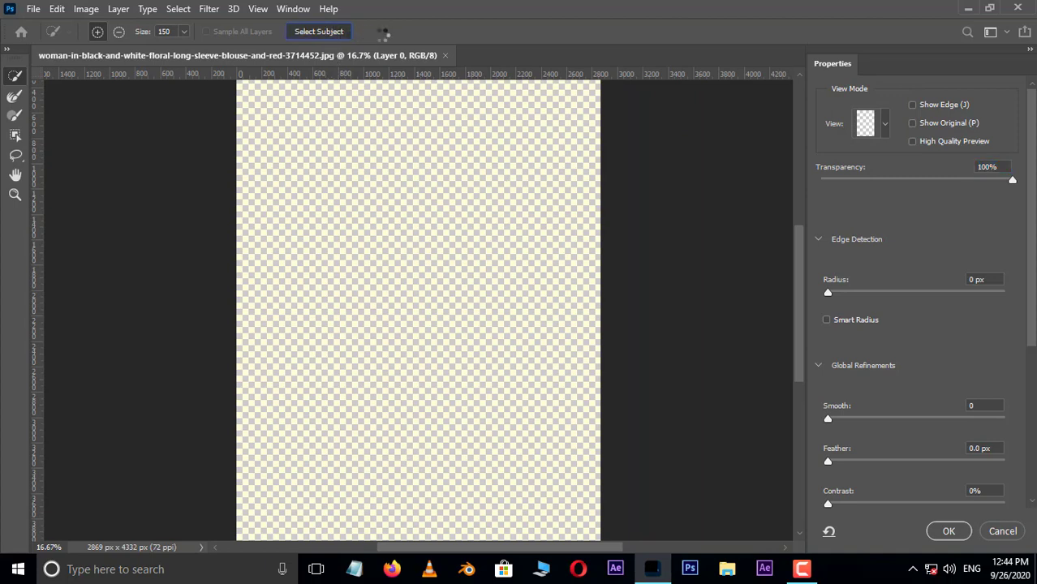
Select Subject to isolate the woman, then refine the mask edge along the skirt's bottom.
left_click(318, 30)
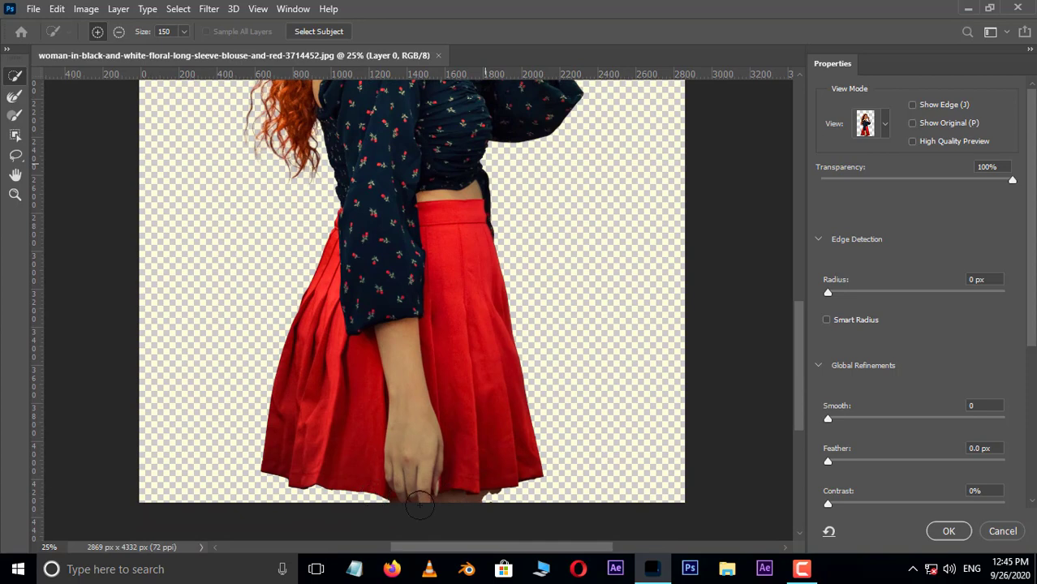
left_click_drag(1013, 179, 913, 178)
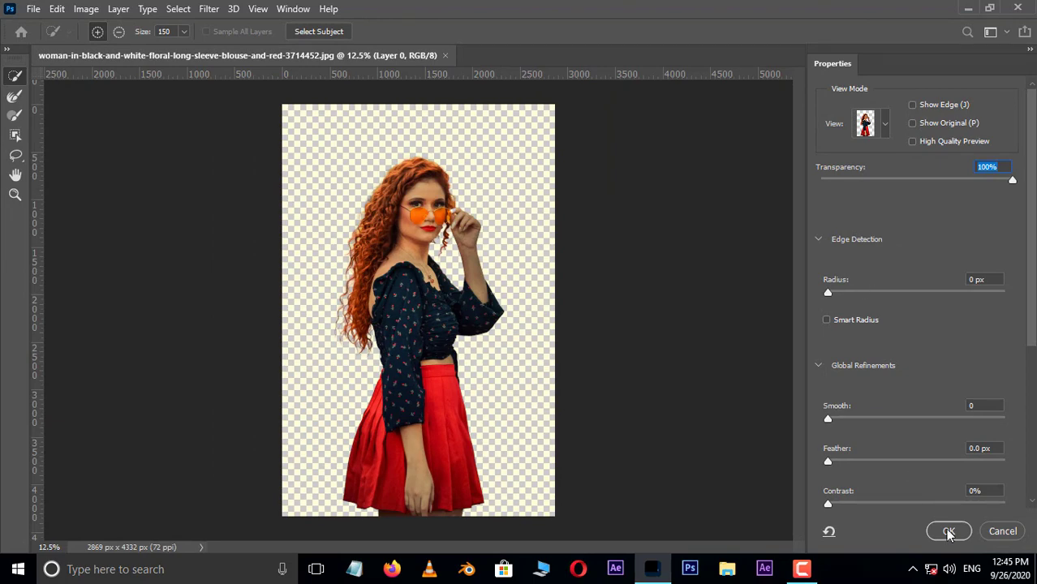
Apply the cut-out as a new Background copy layer and list the fill and adjustment layer types.
left_click(948, 531)
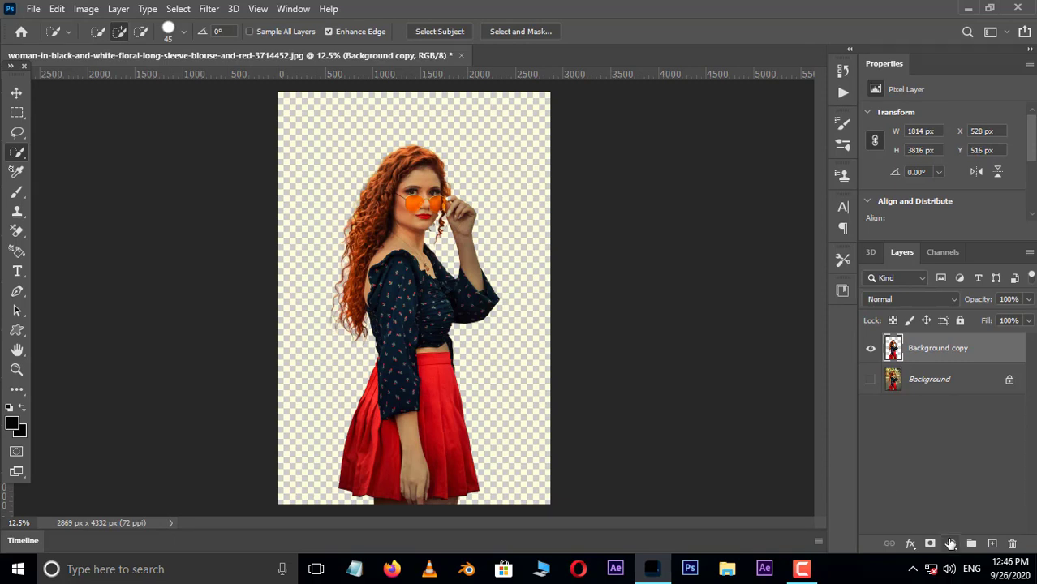
left_click(952, 544)
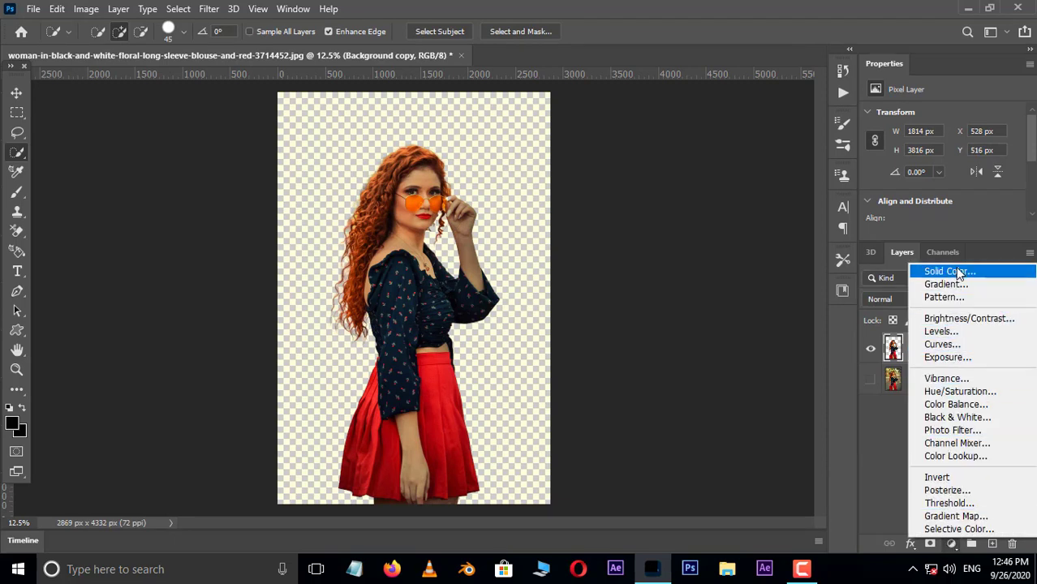
Add a Solid Color fill layer in light green (about #87ffa0) covering the canvas.
left_click(948, 271)
type("87ffa0")
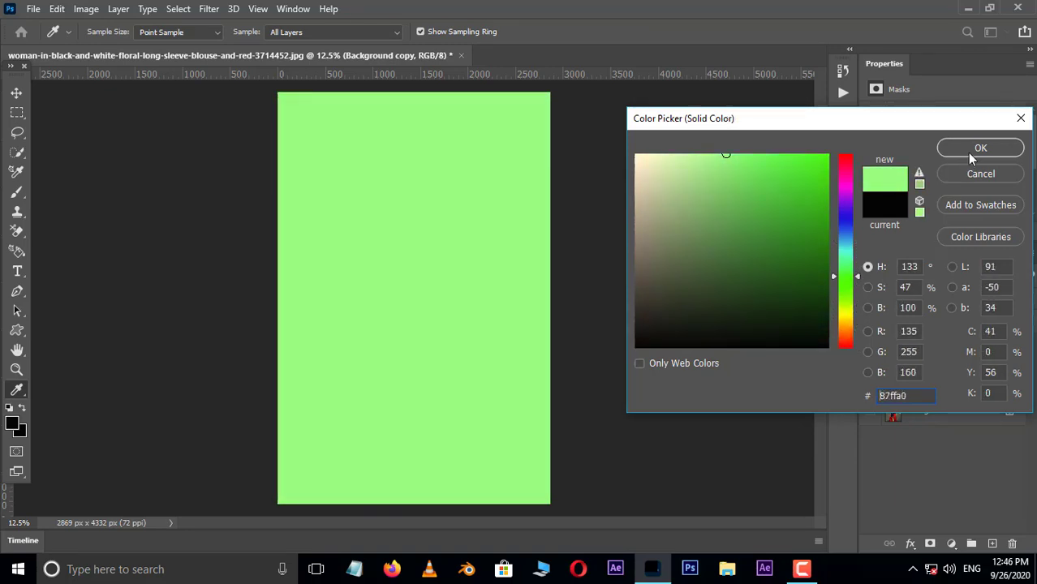
left_click(980, 147)
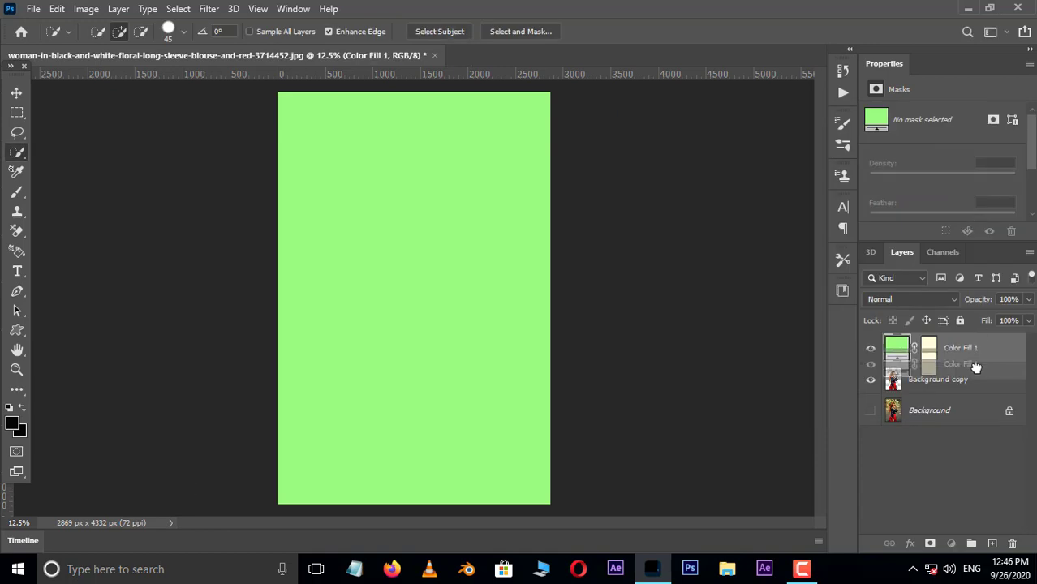